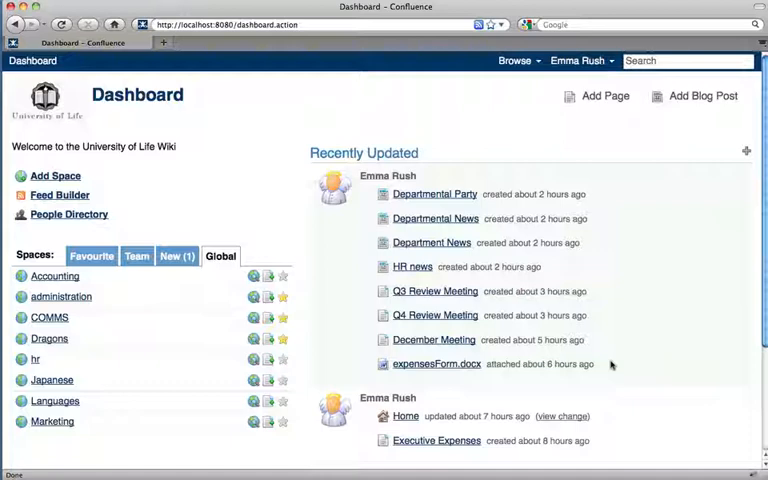
Filter the Spaces panel to Favourite and scroll to the Favourite Pages section listing HR news.
left_click(92, 256)
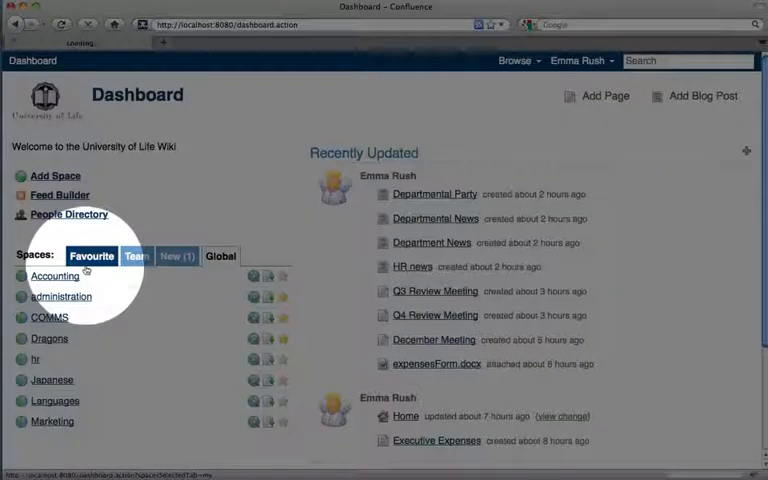
left_click(92, 256)
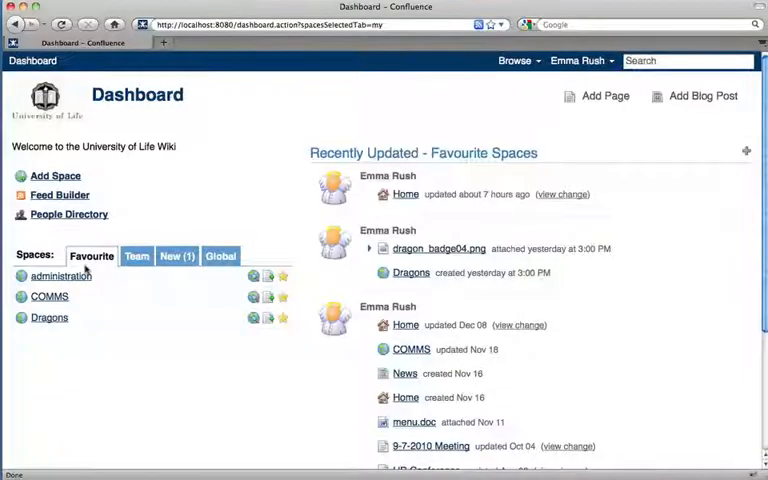
mouse_move(292, 364)
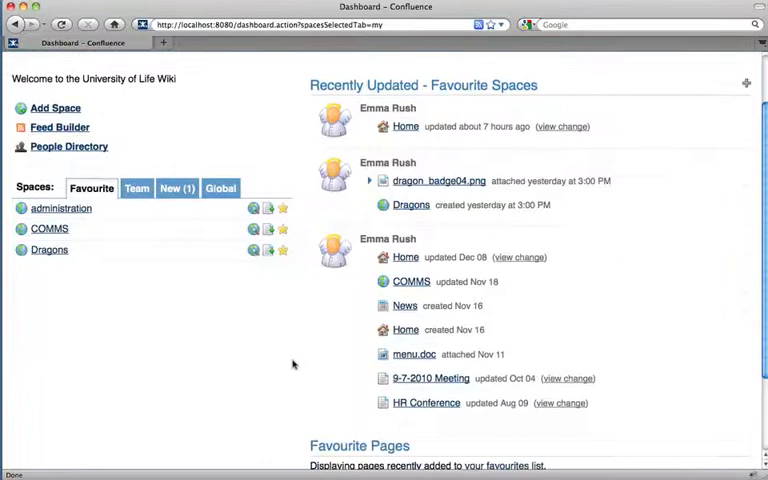
scroll("down", 3)
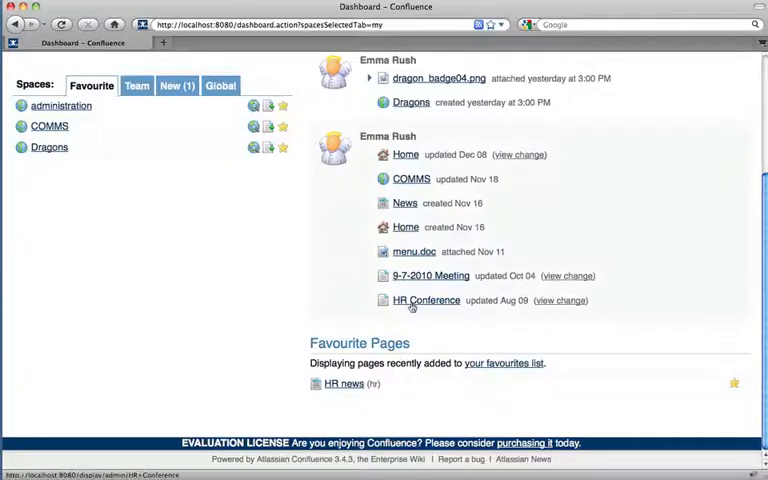
Mark the HR Conference page as a favourite via Tools and return to the Dashboard.
left_click(426, 300)
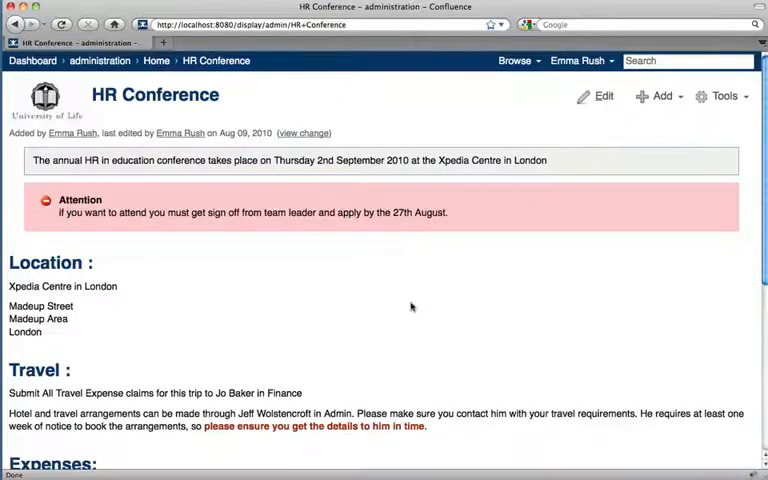
mouse_move(410, 304)
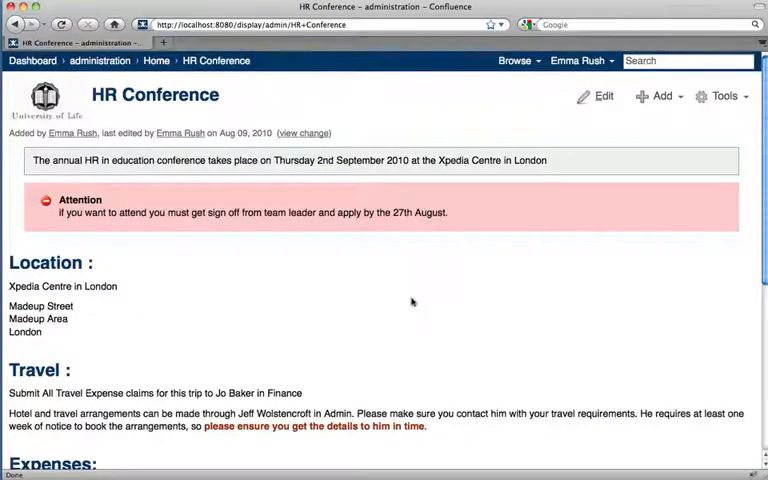
left_click(724, 96)
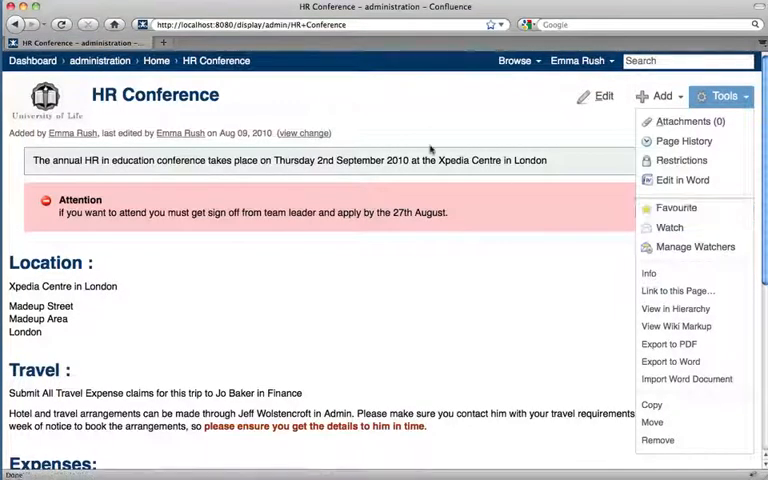
left_click(32, 60)
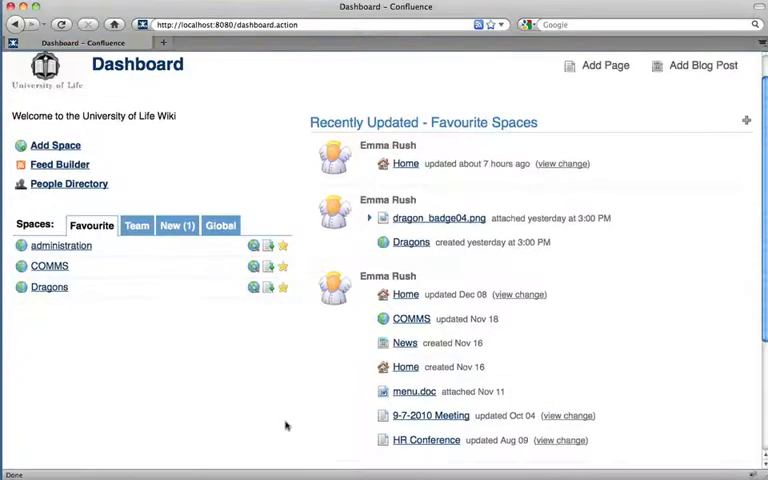
Scroll the dashboard to return the Spaces panel to the Global view of all spaces.
scroll("down", 3)
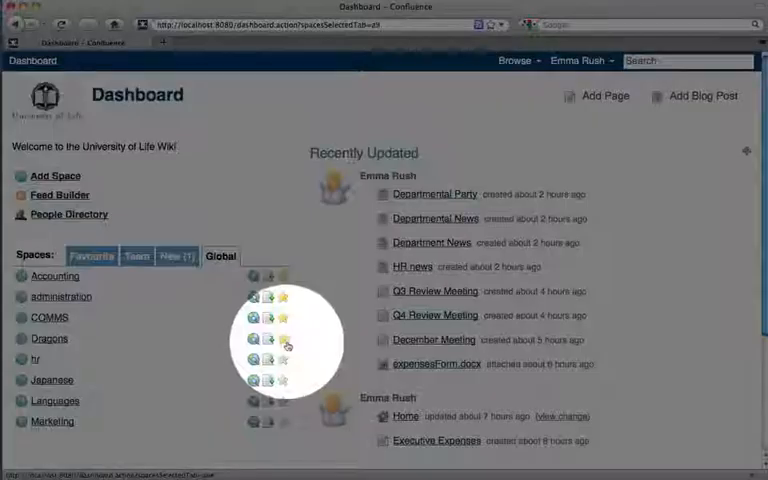
Star a space and scroll to Favourite Pages, now showing HR Conference alongside HR news.
left_click(220, 256)
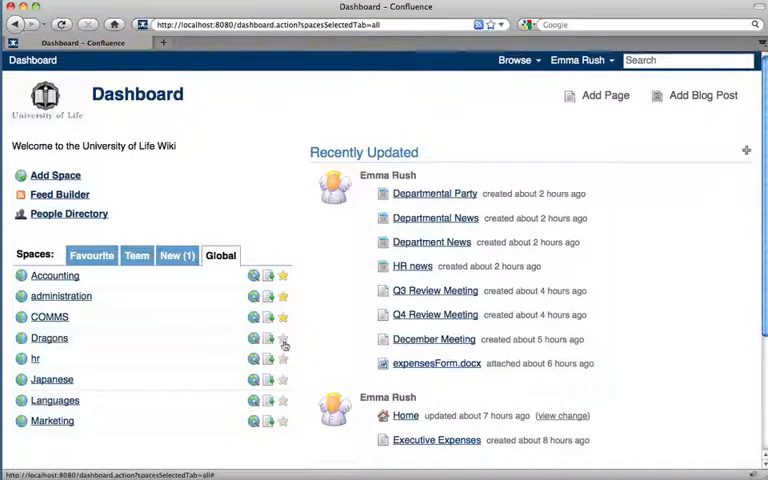
scroll("down", 3)
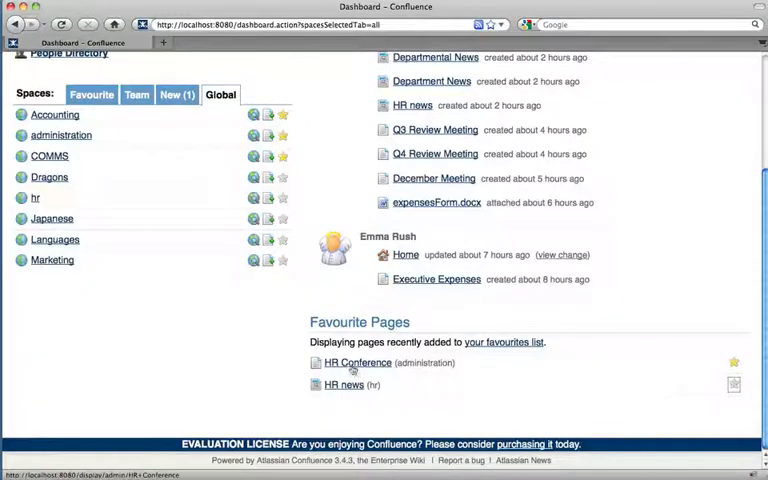
Reopen HR Conference from Favourite Pages and show its Tools menu with the Favourite option.
left_click(356, 362)
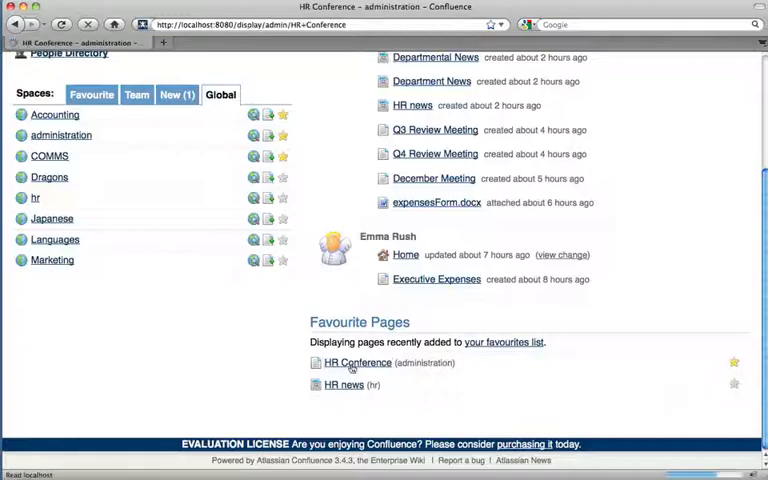
left_click(356, 362)
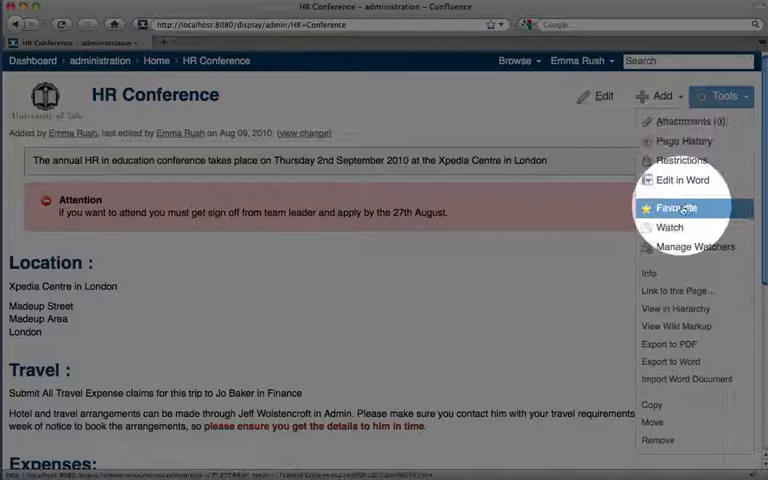
left_click(676, 208)
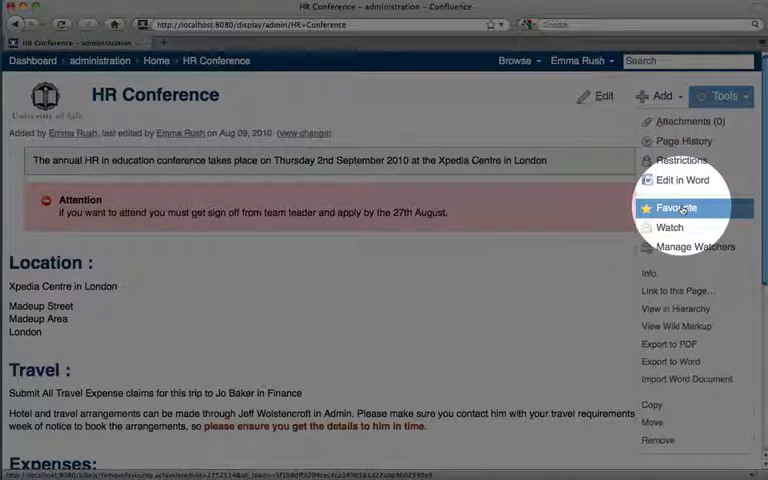